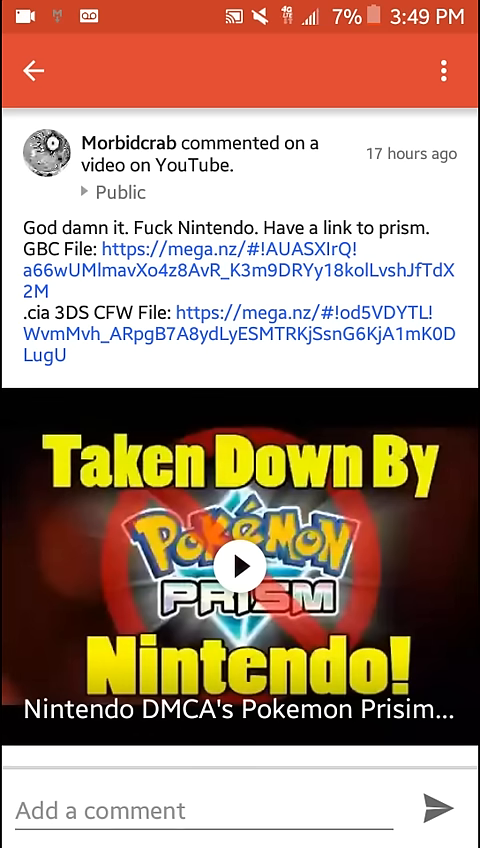
- Scroll down the Google+ post toward the GBC File mega.nz link
scroll("down", 3)
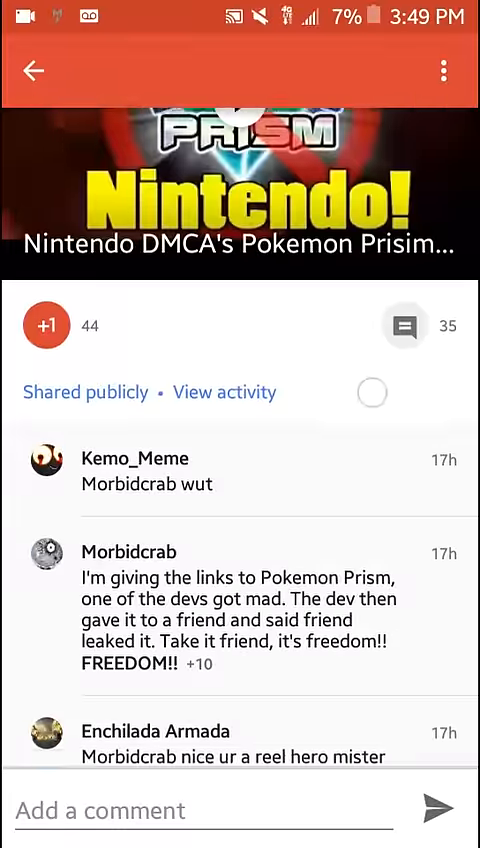
scroll("down", 3)
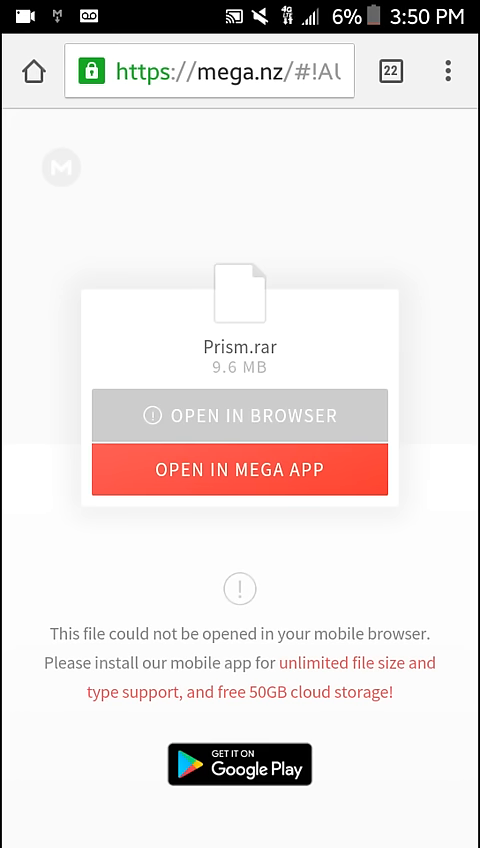
left_click(239, 470)
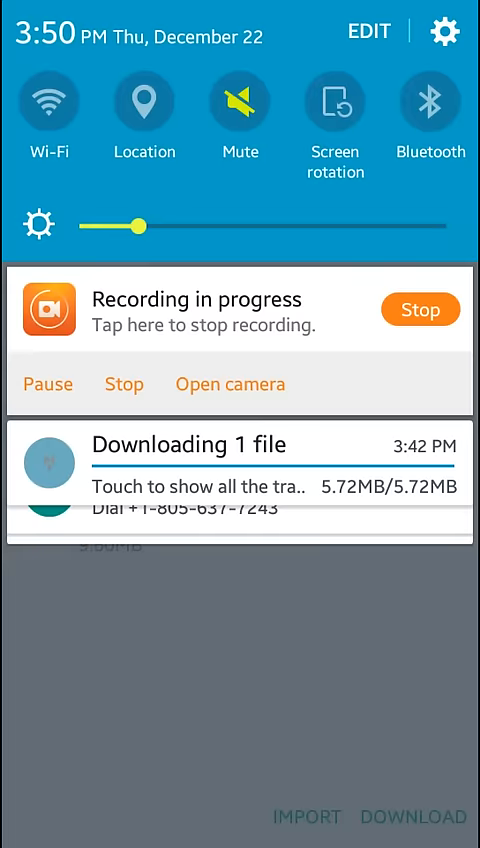
left_click(240, 465)
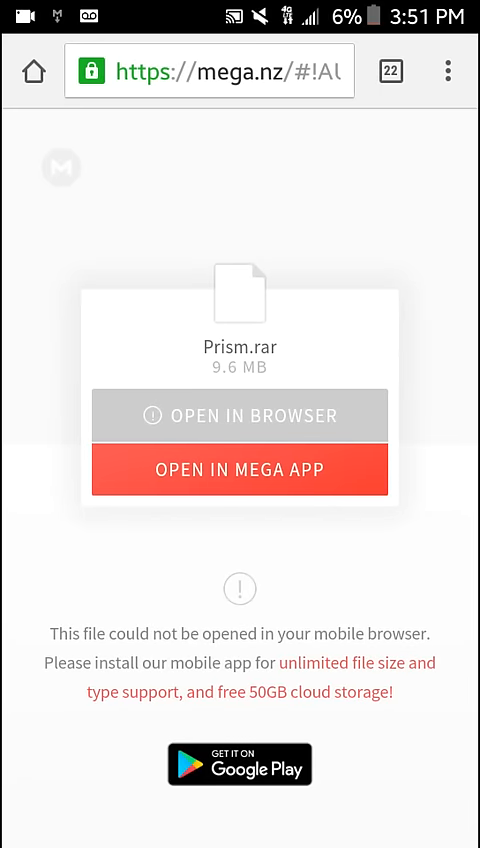
scroll("down", 3)
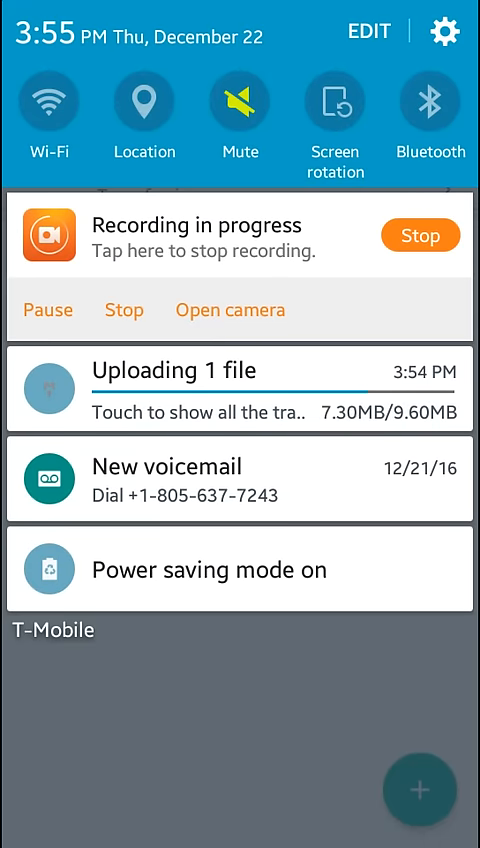
- Check the notification for the ongoing 9.6 MB Prism file transfer
left_click(47, 309)
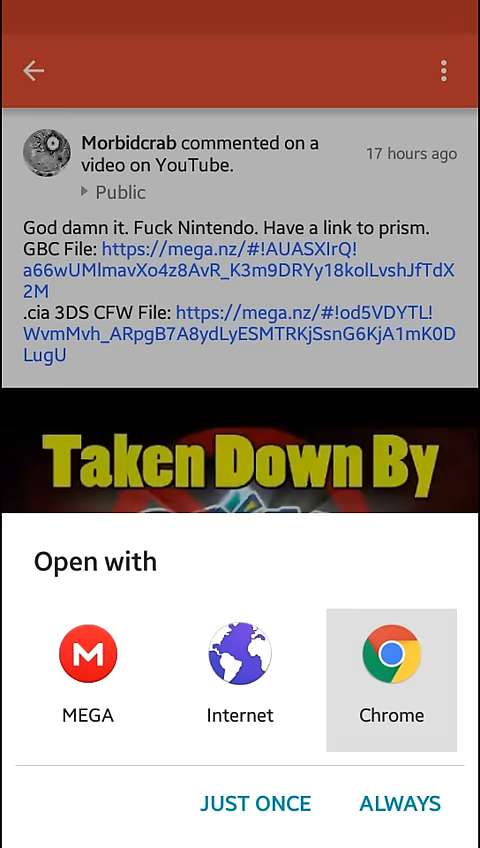
- Open the .cia link with MEGA and download the 6.36 MB prism2.cia
left_click(87, 653)
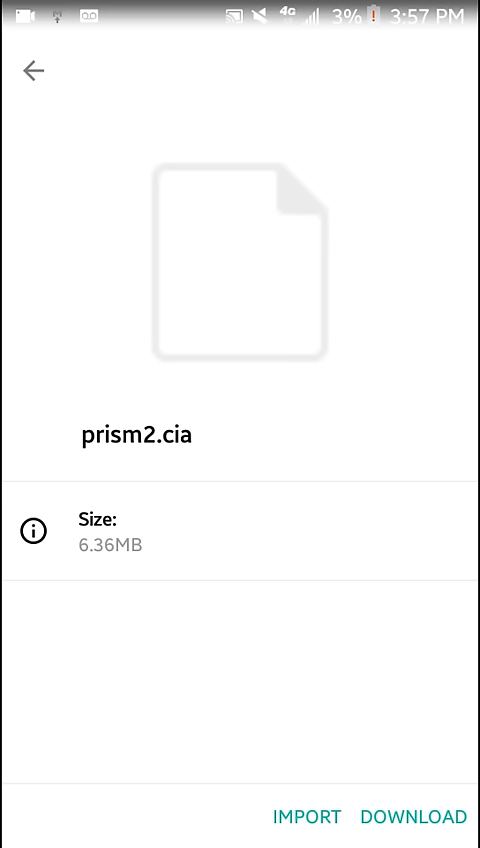
left_click(307, 816)
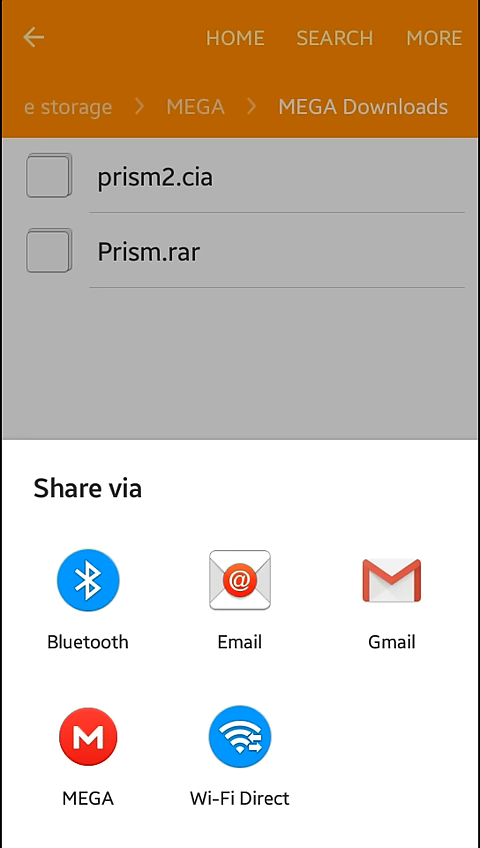
- Dismiss the Share via sheet in the MEGA Downloads folder
left_click(87, 740)
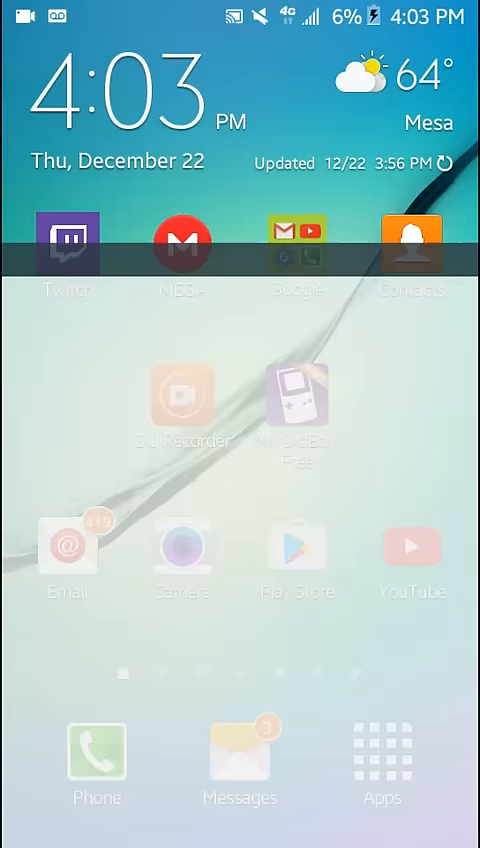
- Search Google Play for "rar fi" and choose the RAR app from the suggestions
left_click(297, 546)
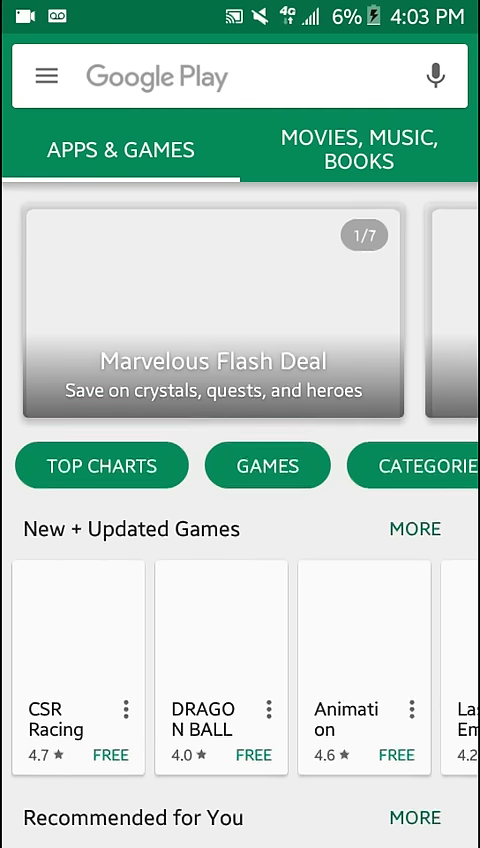
left_click(240, 76)
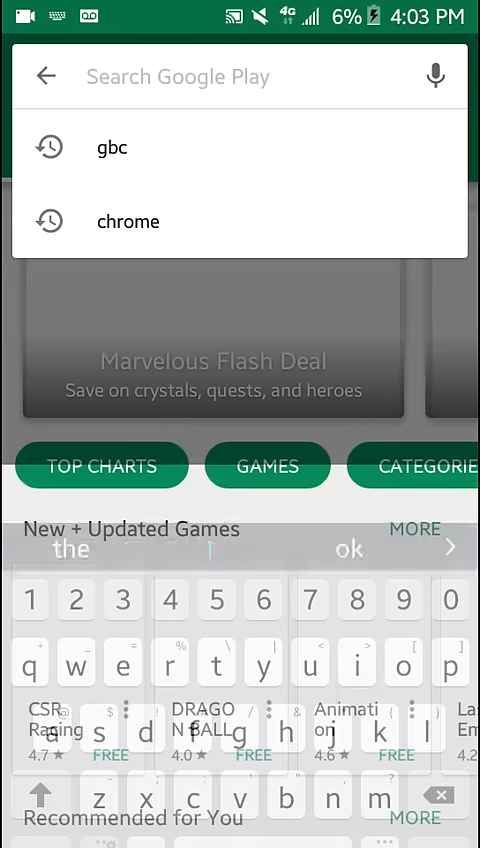
type("rar")
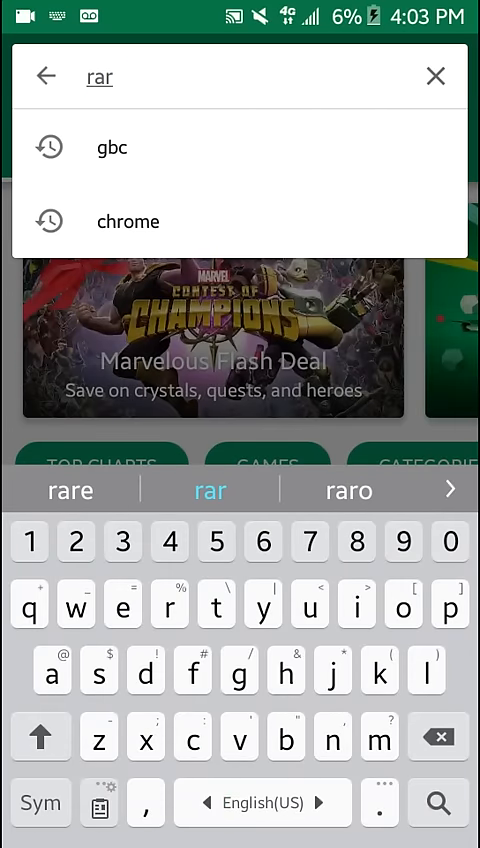
type("fi")
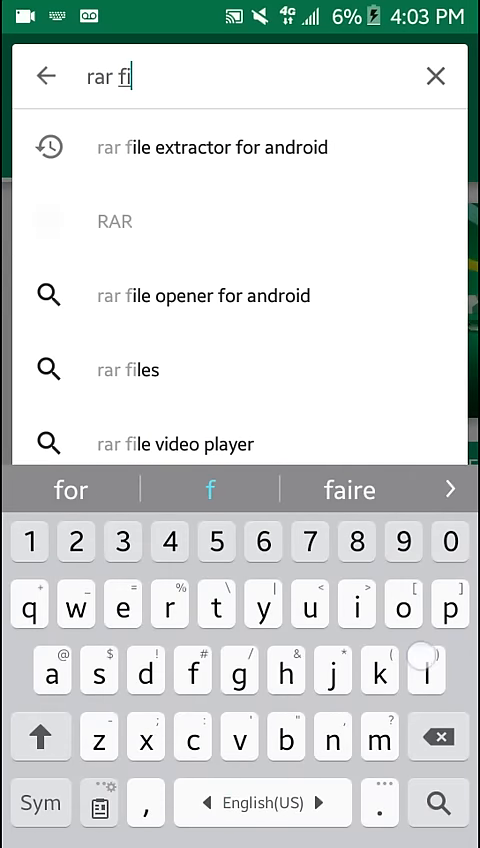
left_click(210, 146)
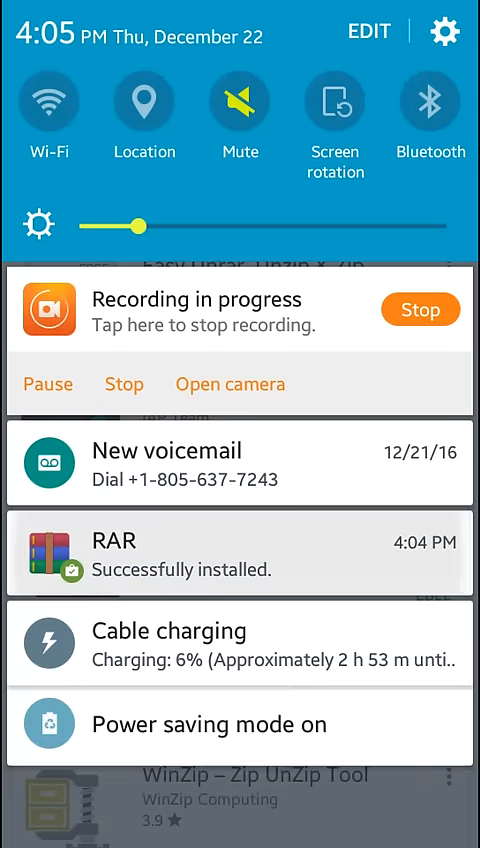
- Launch the newly installed RAR and browse internal storage into the MEGA folder
left_click(240, 555)
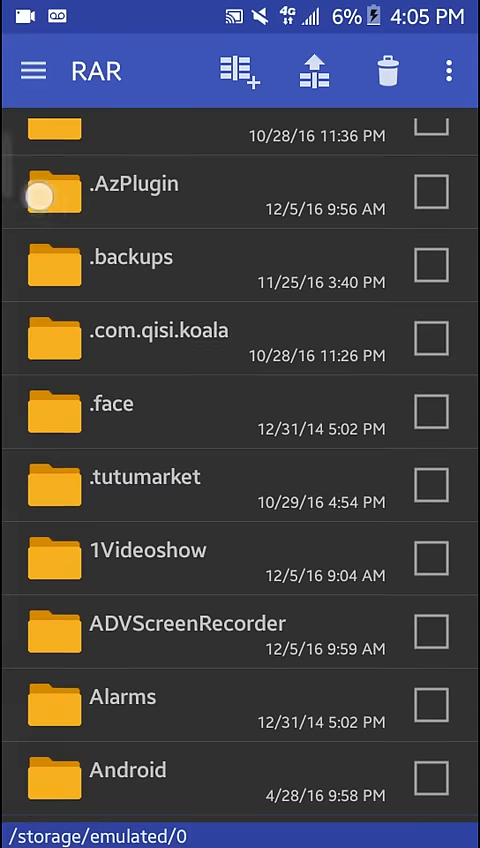
scroll("down", 3)
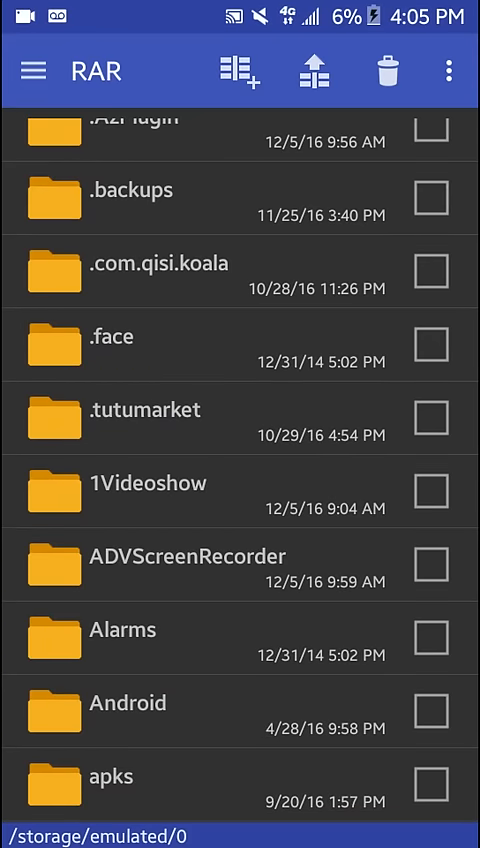
scroll("down", 3)
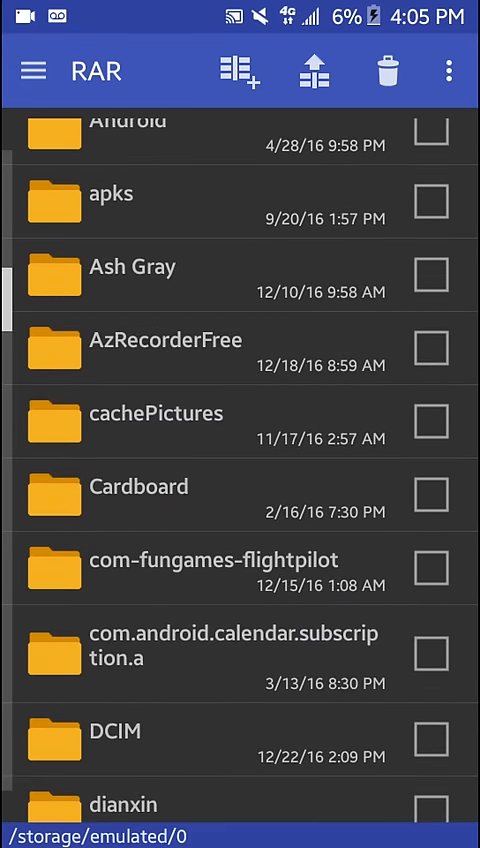
scroll("down", 3)
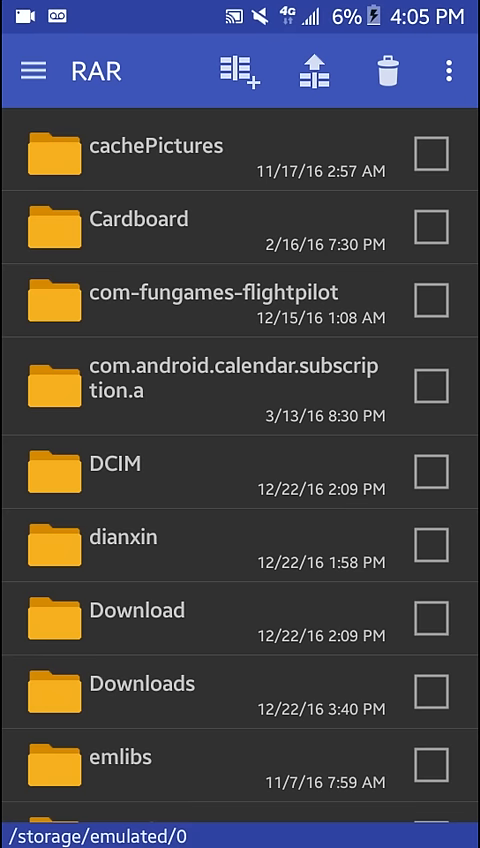
scroll("down", 3)
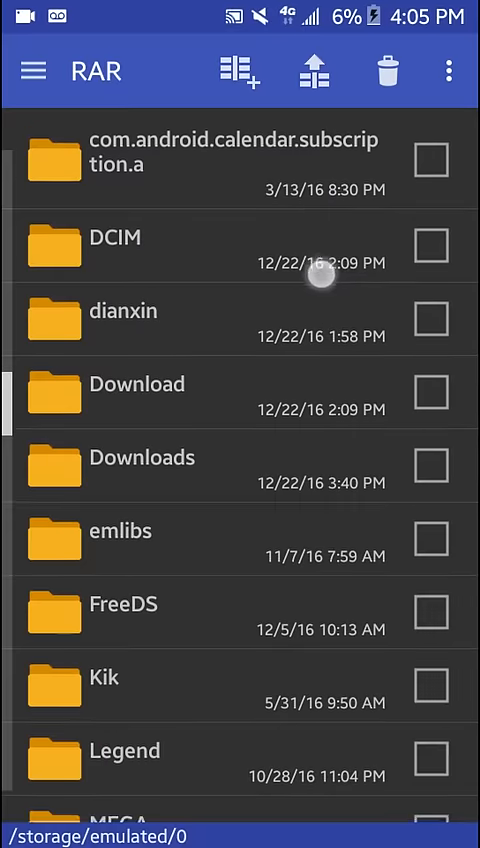
scroll("down", 3)
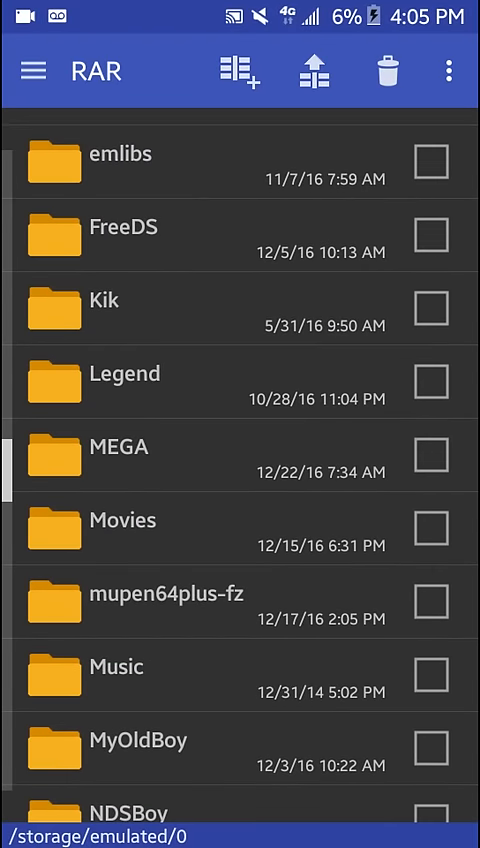
left_click(150, 455)
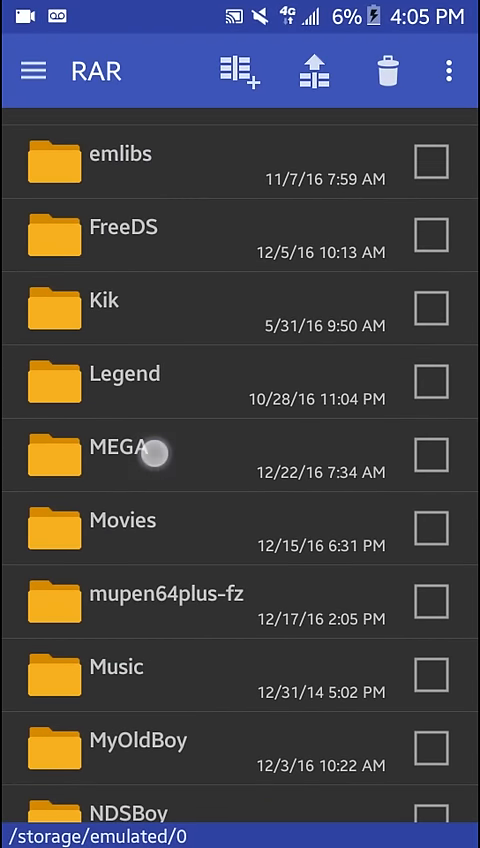
left_click(110, 453)
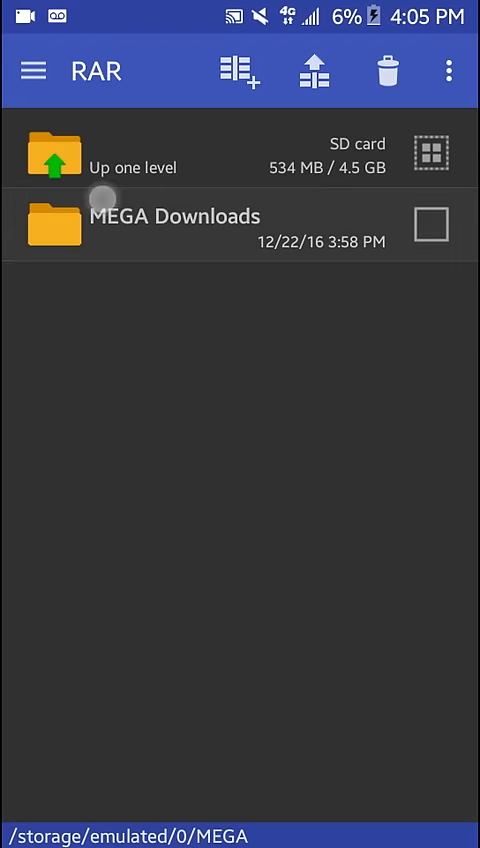
- Mark Prism.rar inside MEGA Downloads and bring up its extraction options
left_click(178, 216)
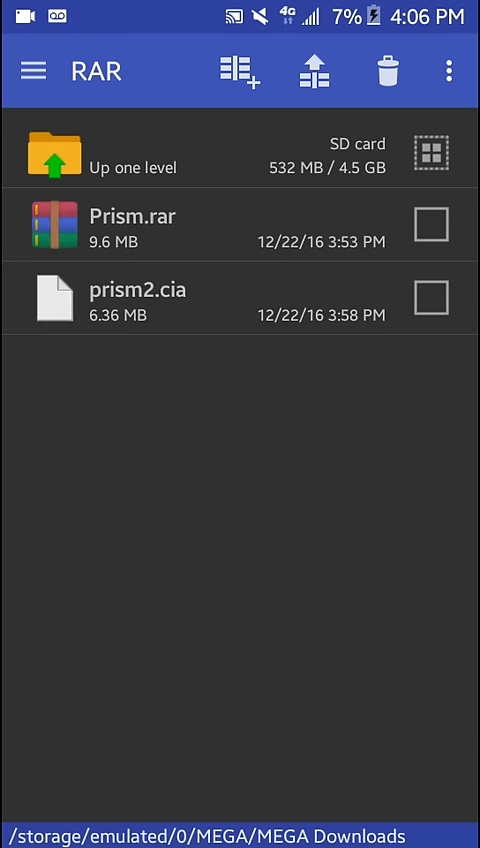
left_click(135, 290)
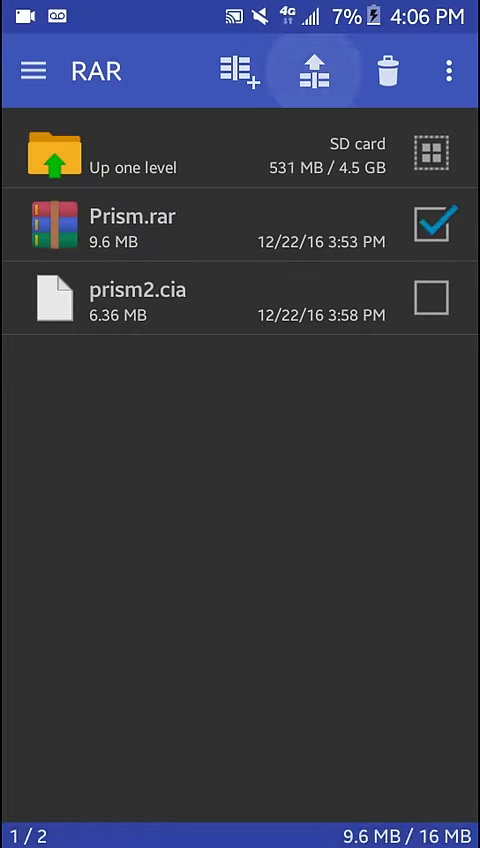
left_click(312, 71)
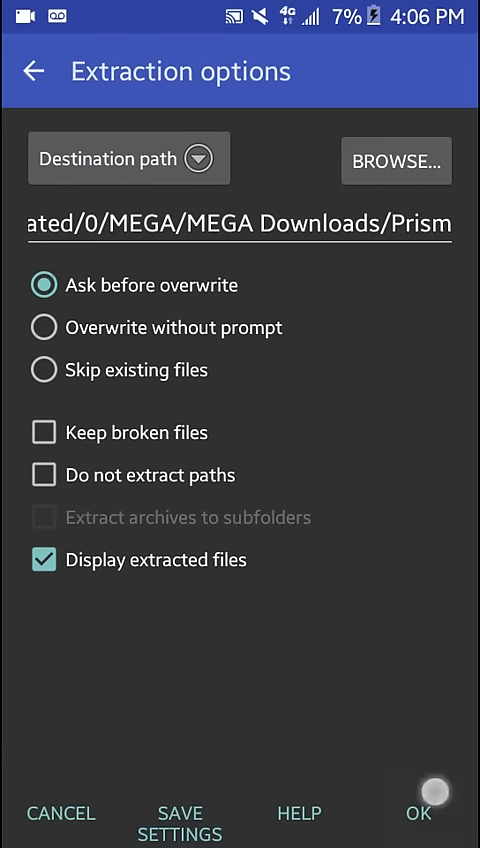
- Extract Prism.rar into MEGA Downloads/Prism and switch back to the Play Store results
left_click(420, 818)
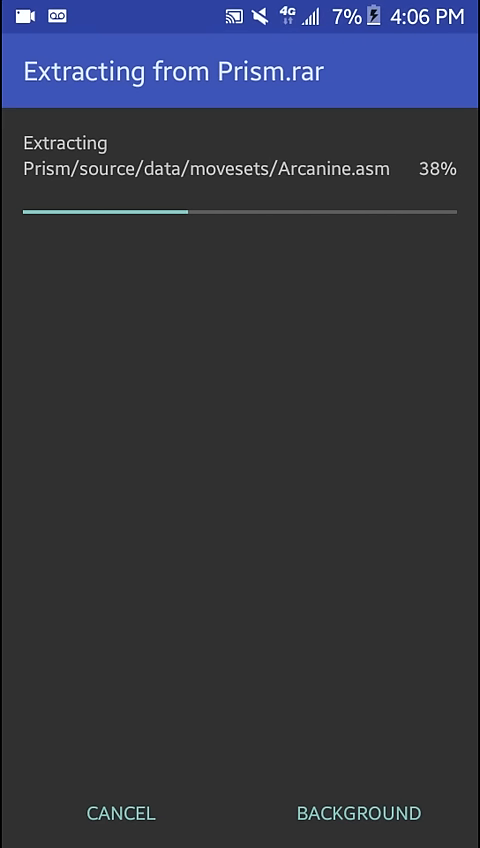
left_click_drag(240, 5, 240, 400)
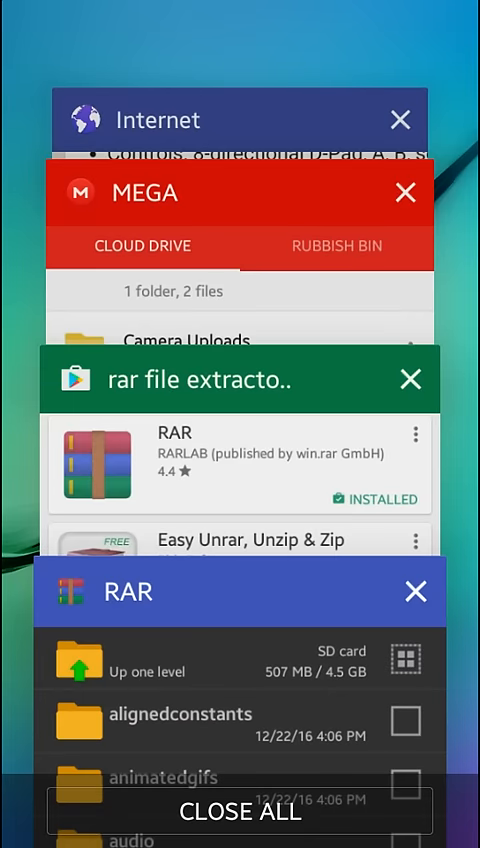
left_click(240, 811)
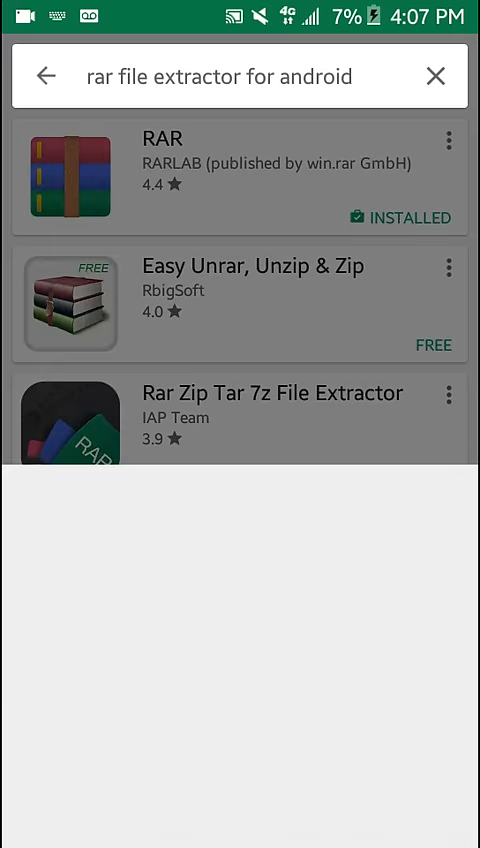
- Rerun the 'gbc' Play Store search and scroll the emulator results showing My OldBoy! installed
left_click(240, 76)
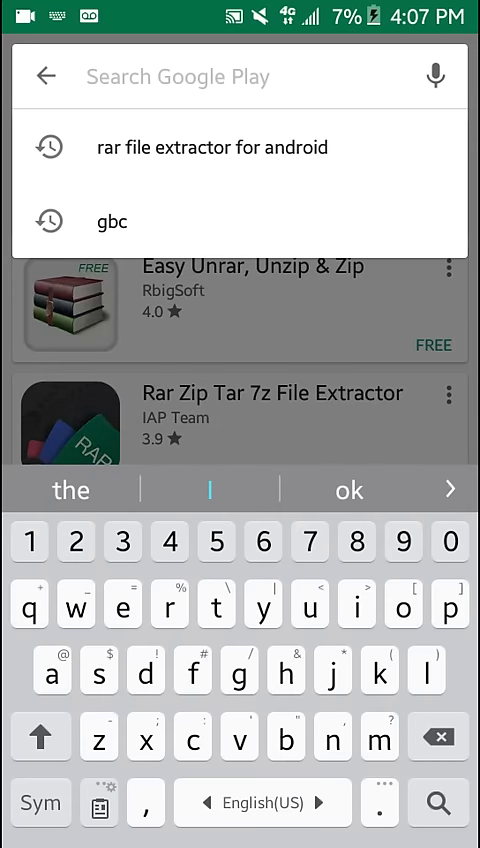
left_click(110, 221)
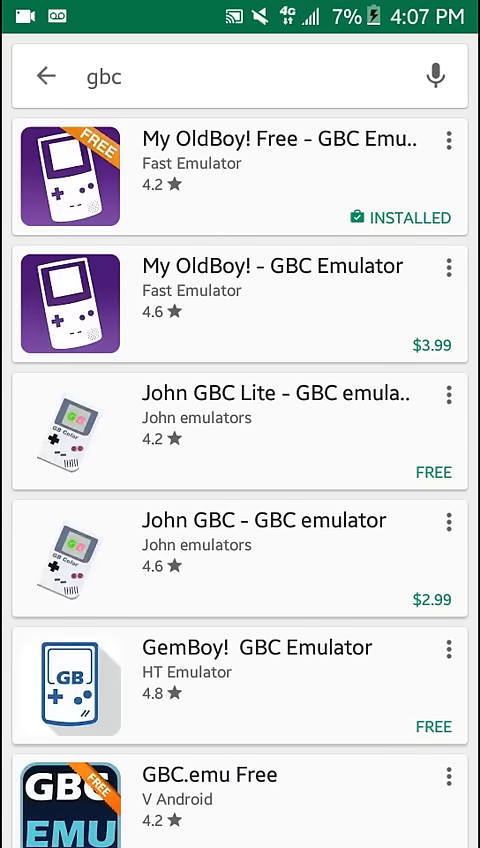
scroll("down", 3)
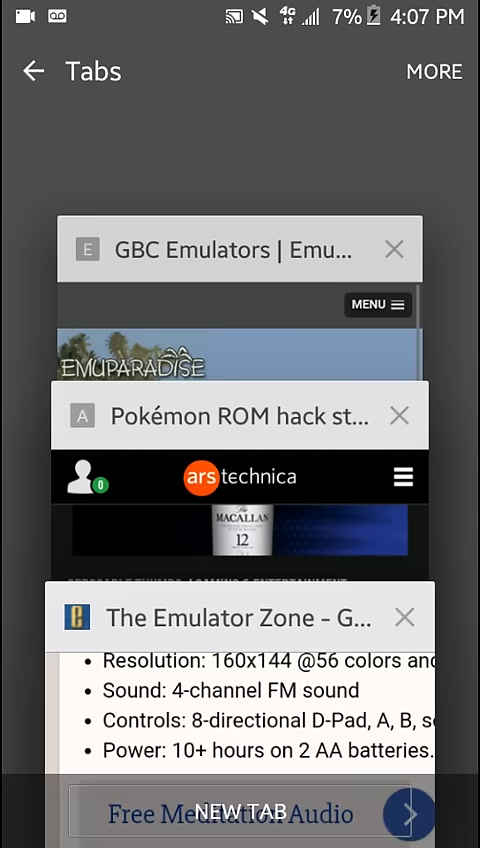
- Open the 'GBC Emulators | Emuparadise' tab and browse its Game Boy Color emulators page
left_click(240, 248)
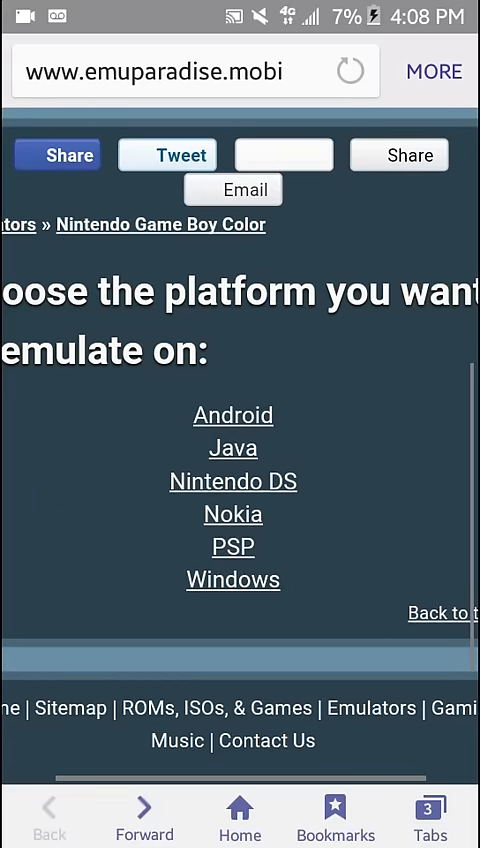
scroll("up", 3)
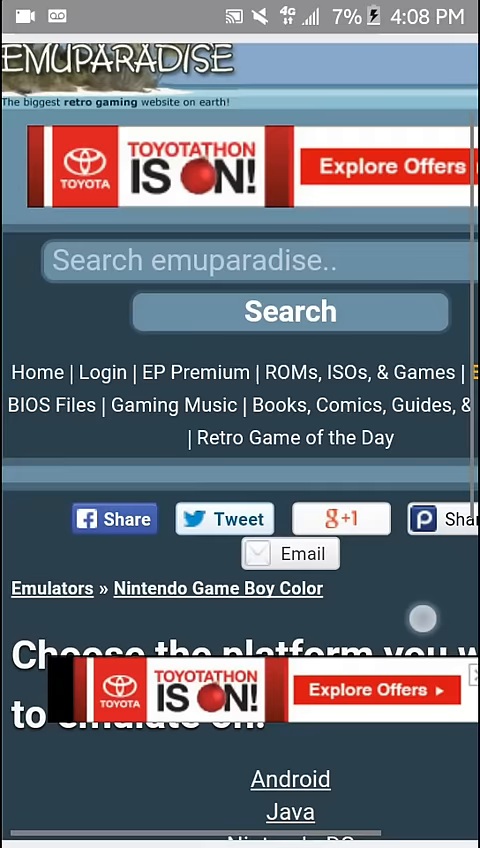
scroll("down", 3)
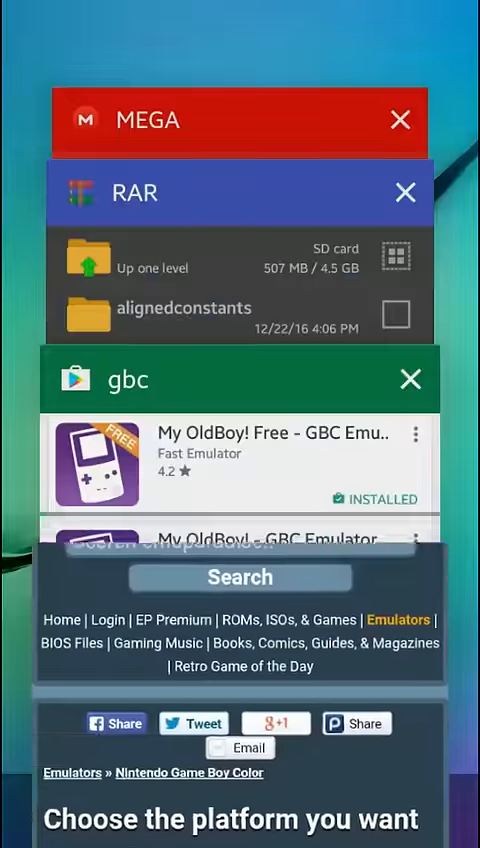
left_click(409, 379)
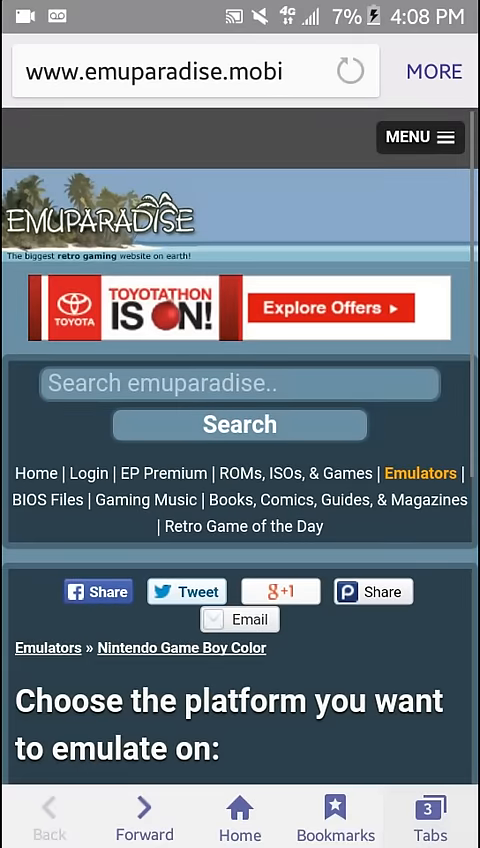
- Switch to The Emulator Zone tab and scroll through its Gameboy emulators list and back
left_click(429, 816)
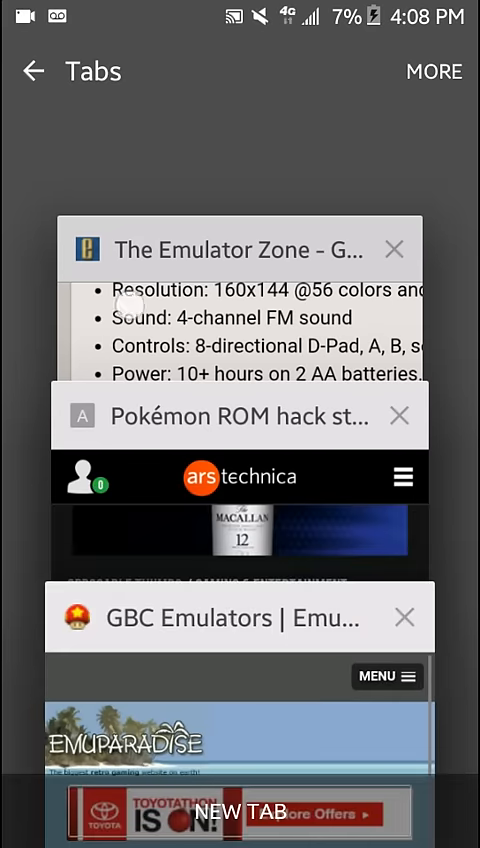
left_click(240, 300)
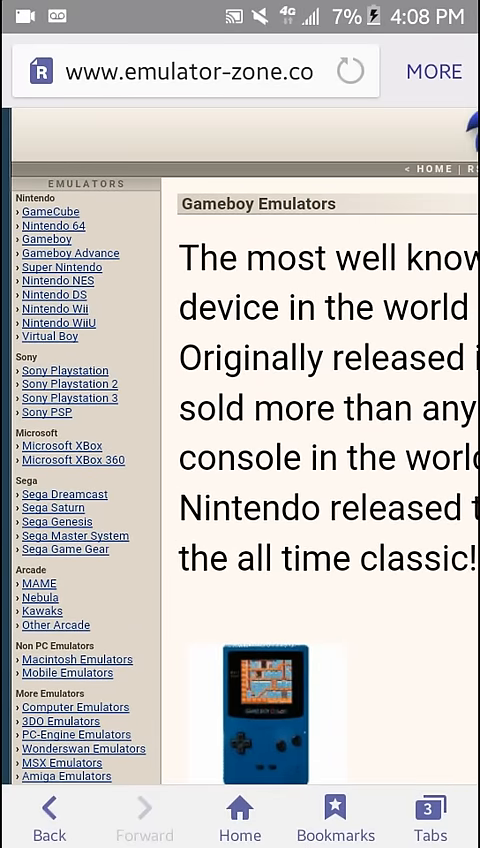
scroll("down", 3)
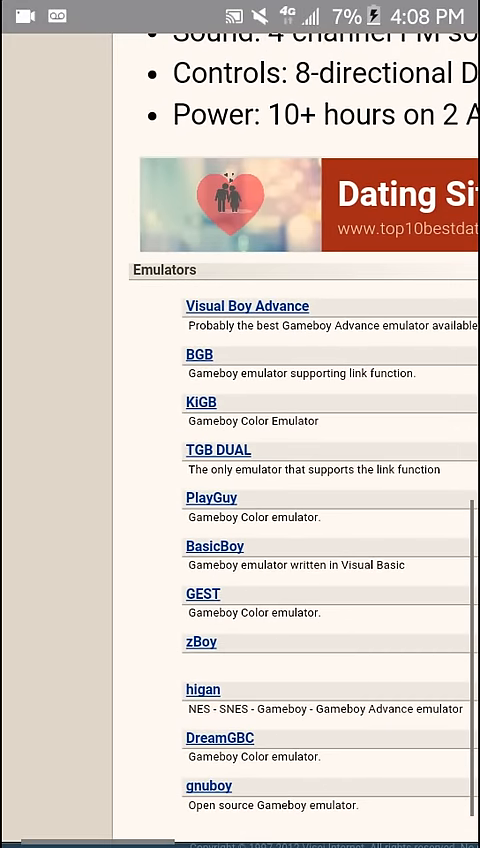
scroll("up", 3)
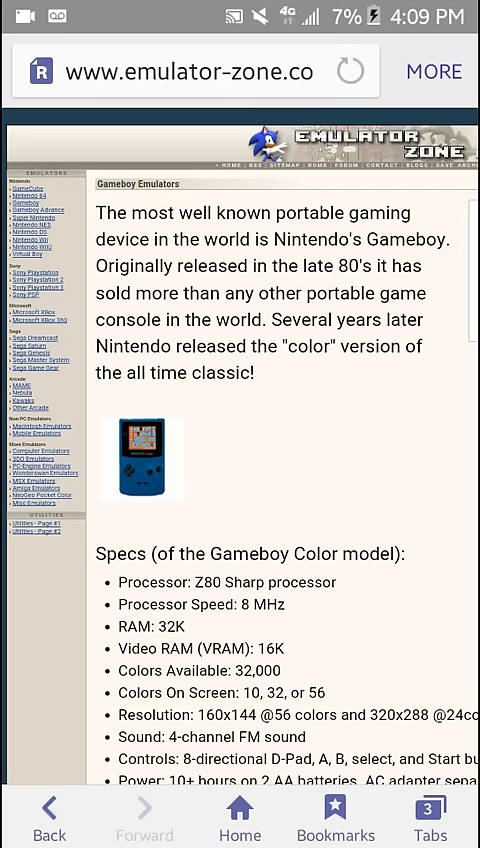
- Return to the Play Store gbc search results and launch My OldBoy! Free
left_click(432, 822)
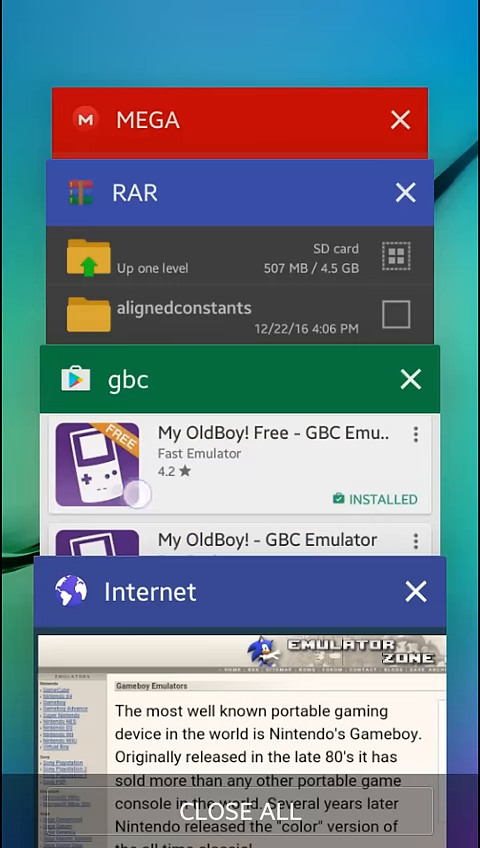
left_click(240, 380)
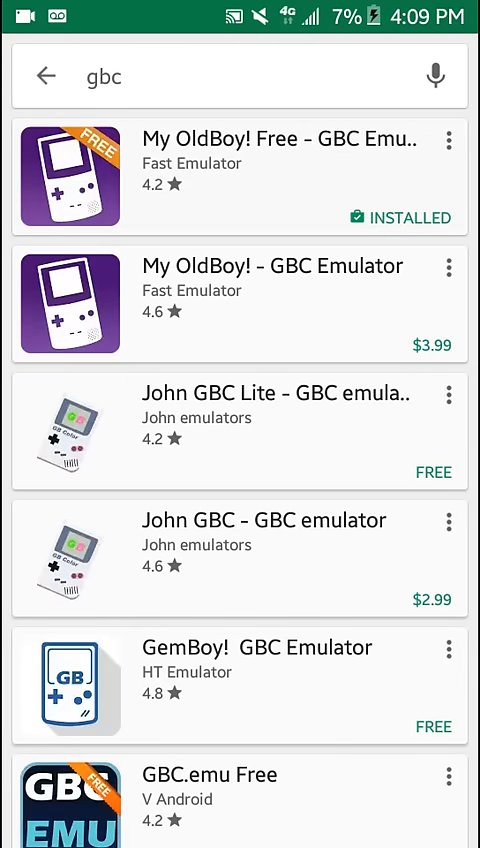
left_click(240, 175)
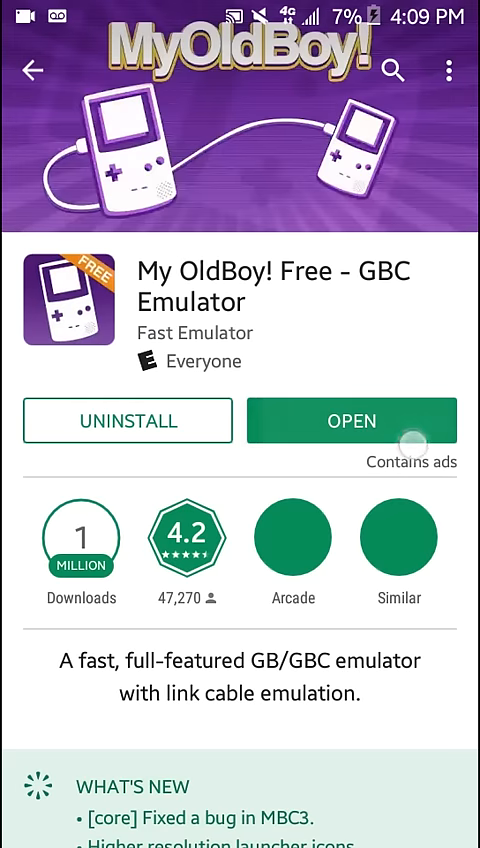
left_click(355, 420)
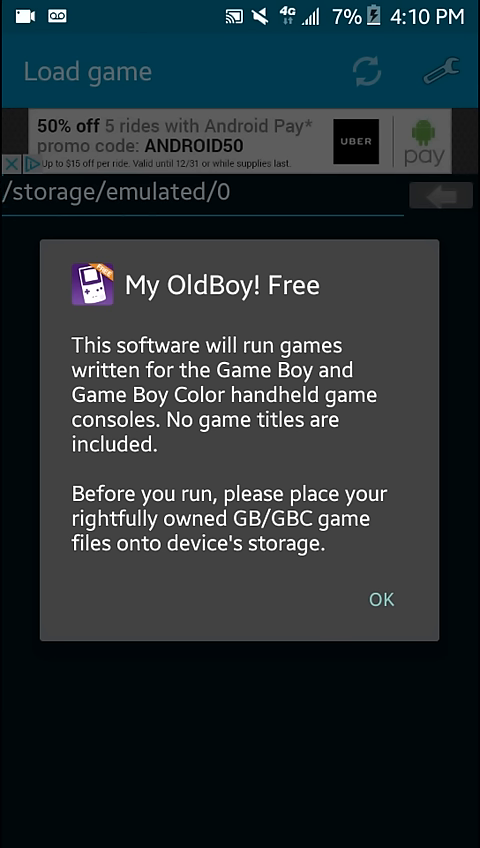
- Dismiss the no-games notice and browse to MEGA/MEGA Downloads/Prism in Load game
left_click(380, 599)
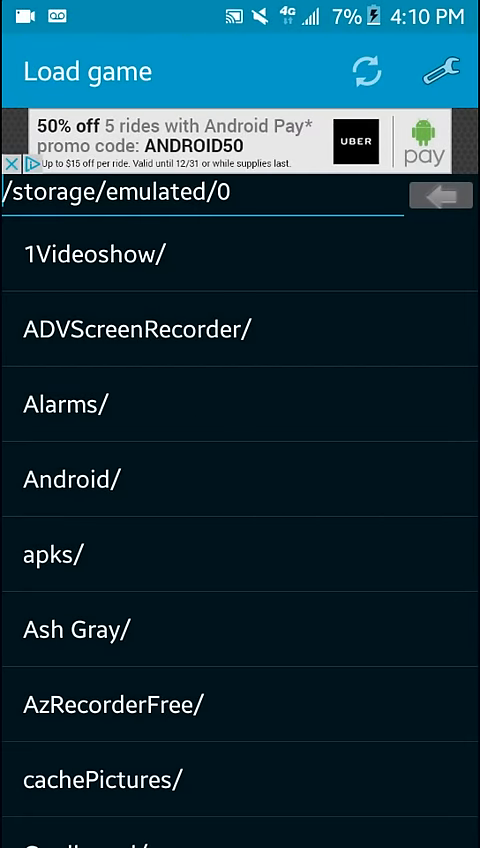
scroll("down", 3)
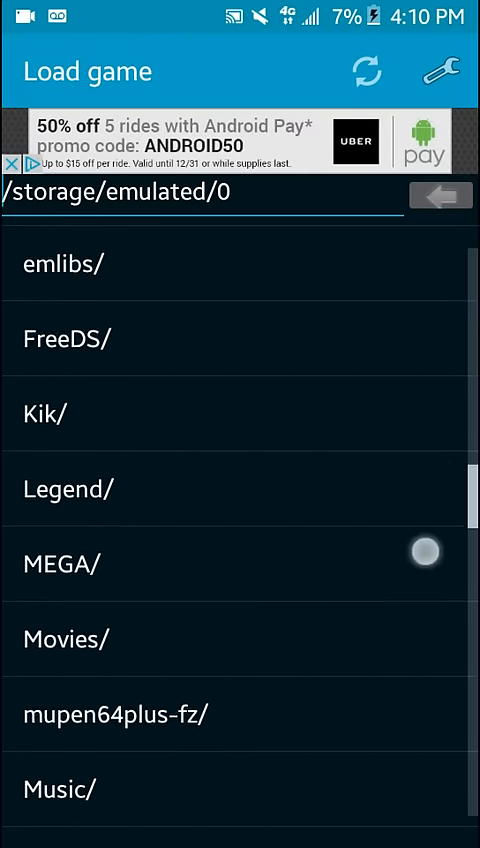
left_click(60, 562)
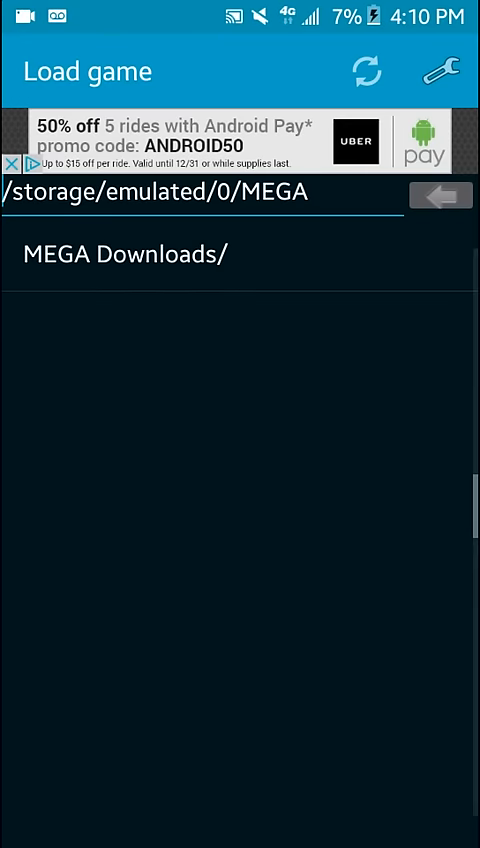
left_click(124, 252)
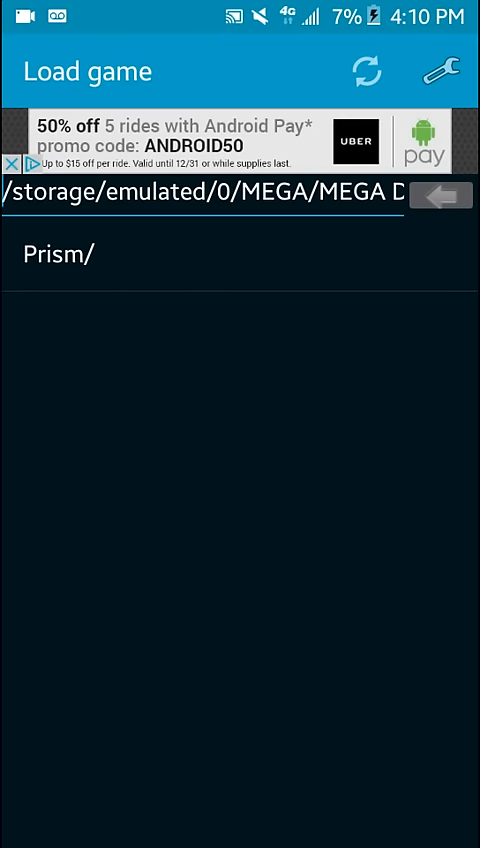
left_click(57, 252)
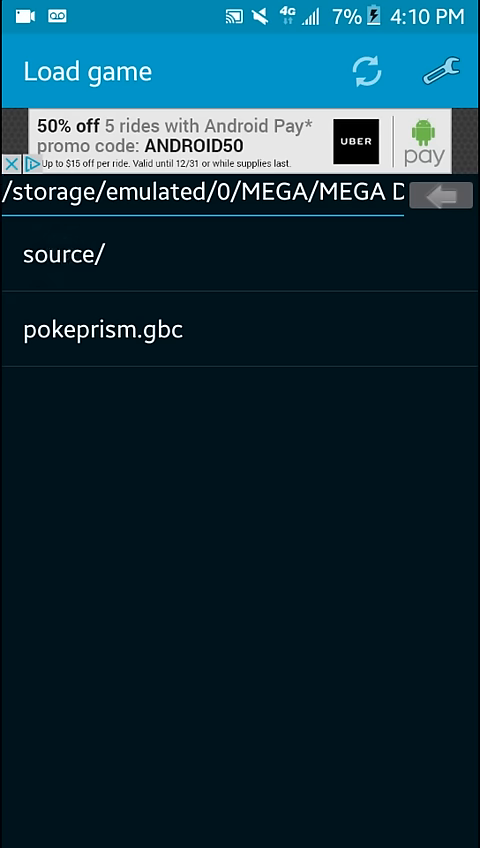
- Load pokeprism.gbc and advance setup to the December 25, 2016 date confirmation
left_click(107, 328)
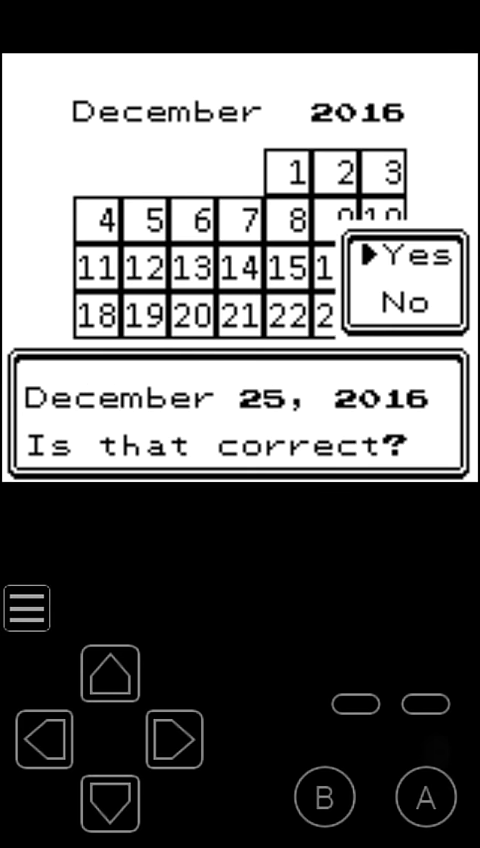
- Tap A through the Pokémon Prism intro dialogue until the character model menu appears
left_click(420, 797)
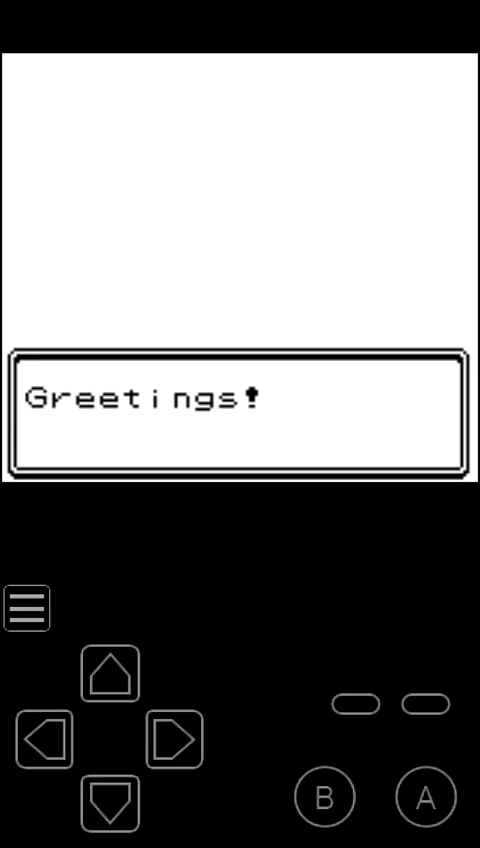
left_click(425, 797)
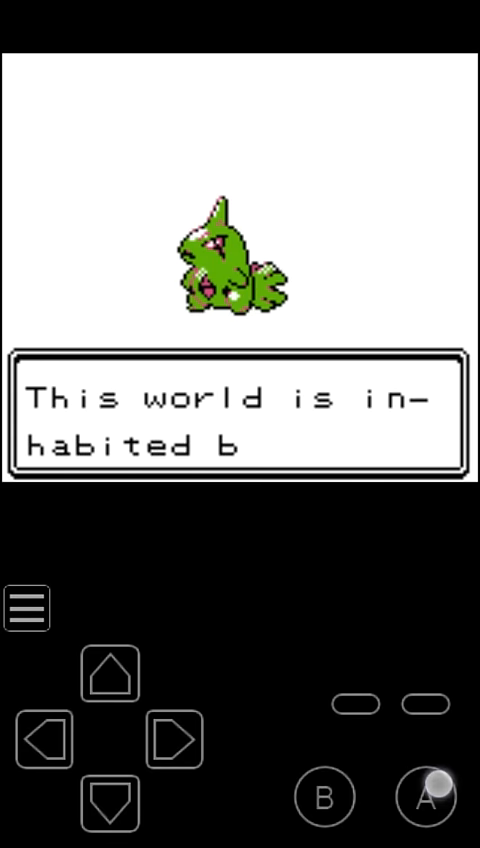
left_click(429, 796)
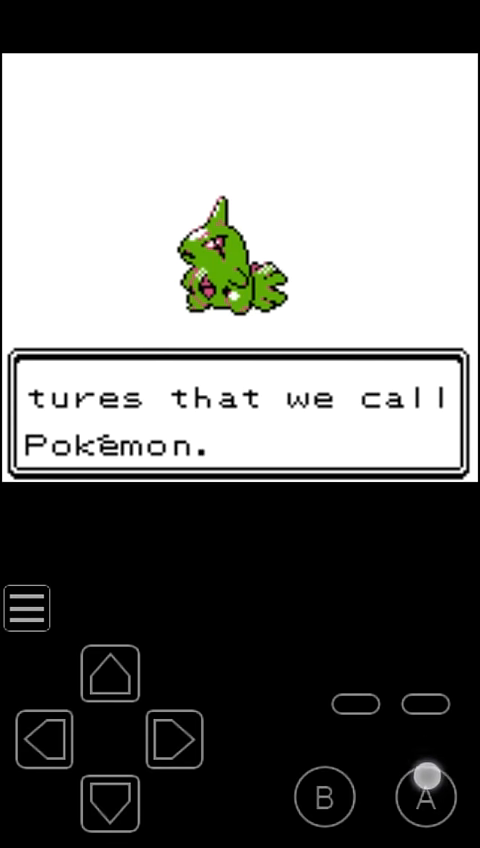
left_click(423, 795)
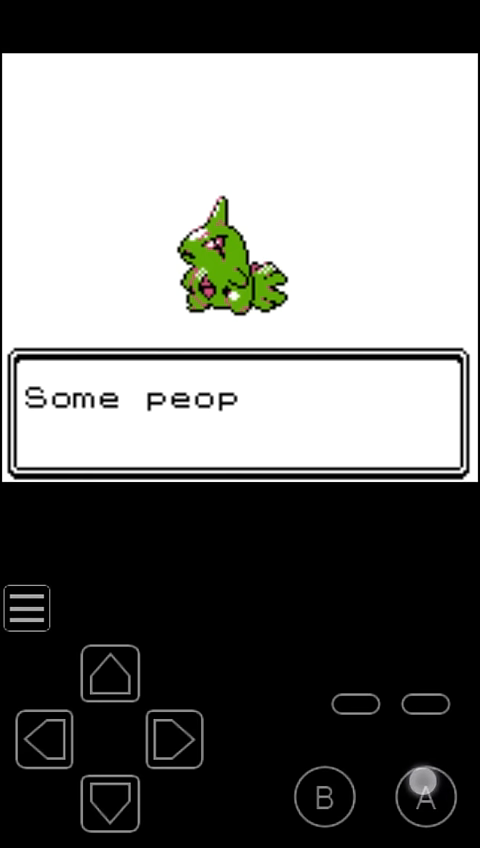
left_click(424, 796)
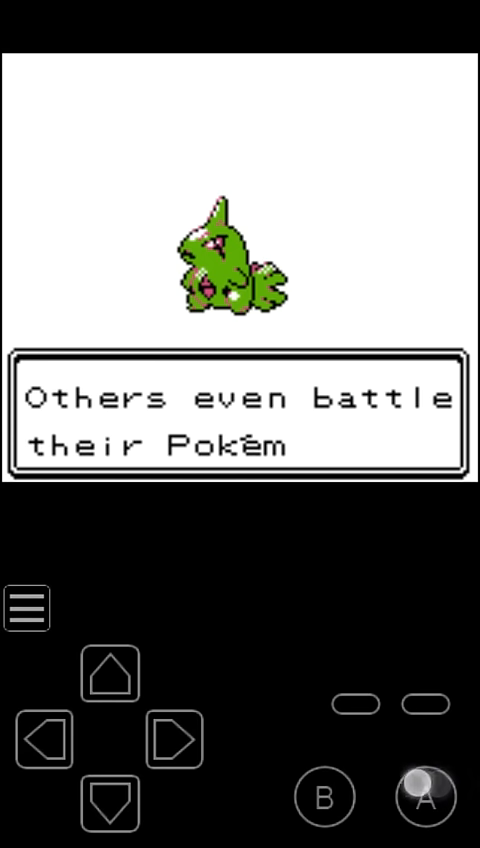
left_click(423, 796)
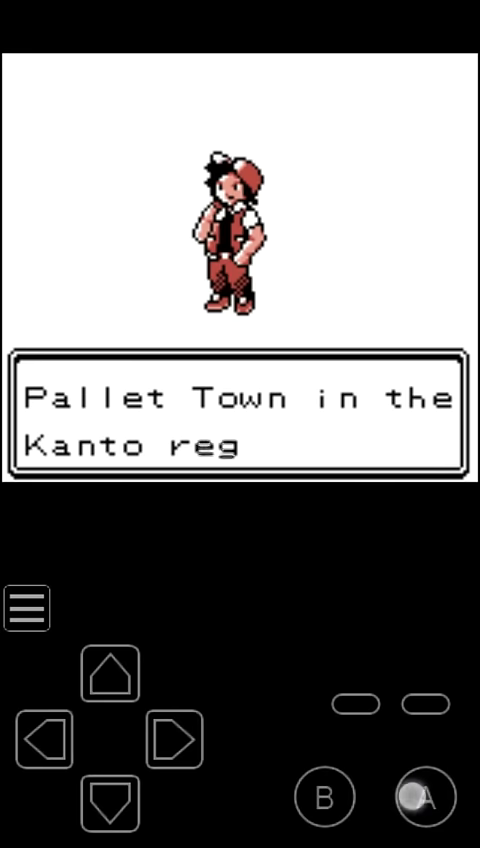
left_click(421, 797)
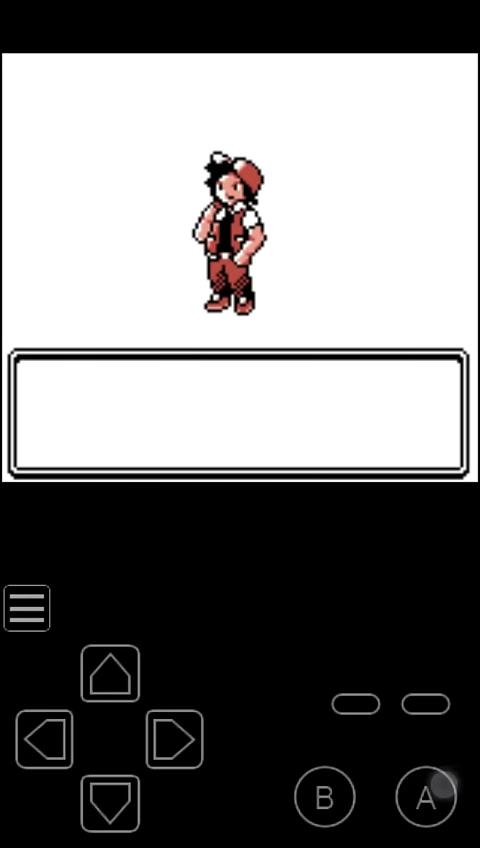
left_click(424, 797)
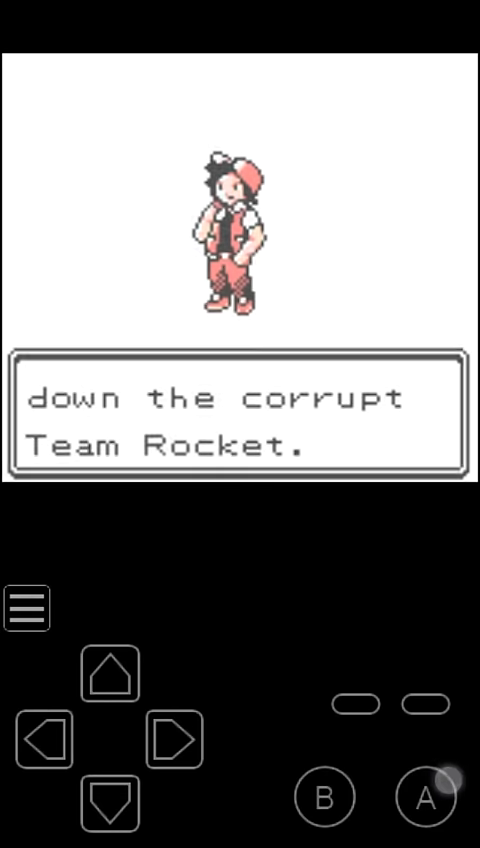
left_click(425, 797)
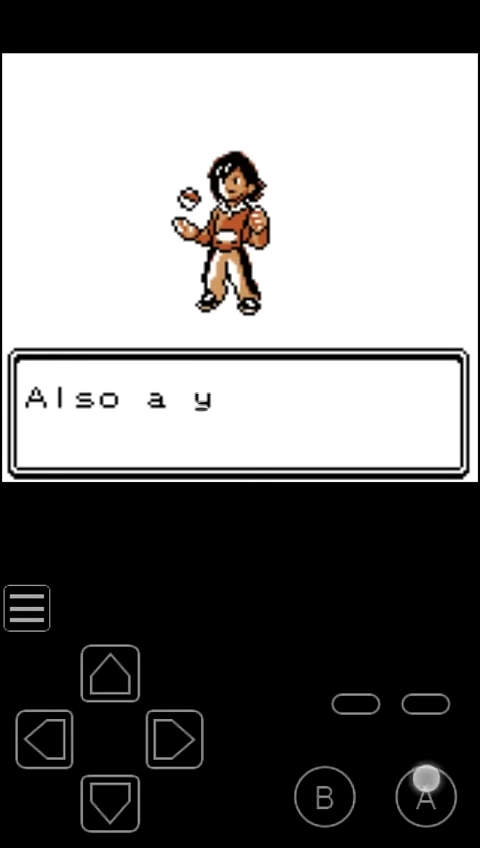
left_click(425, 797)
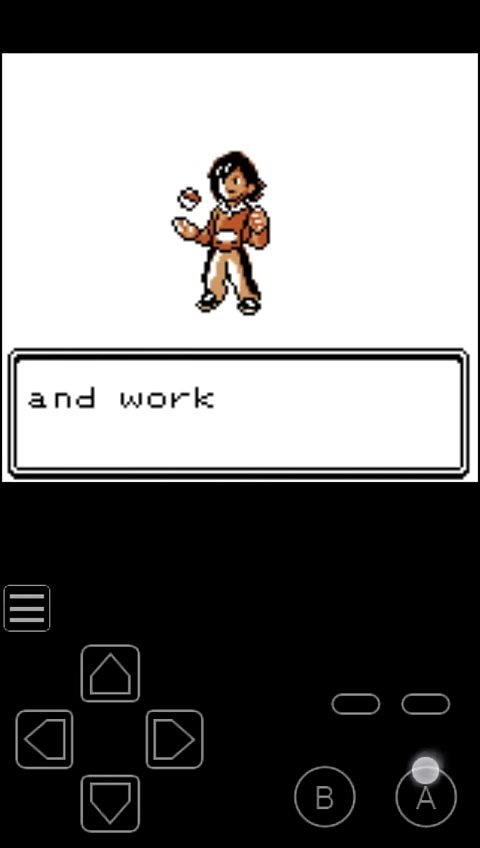
left_click(427, 797)
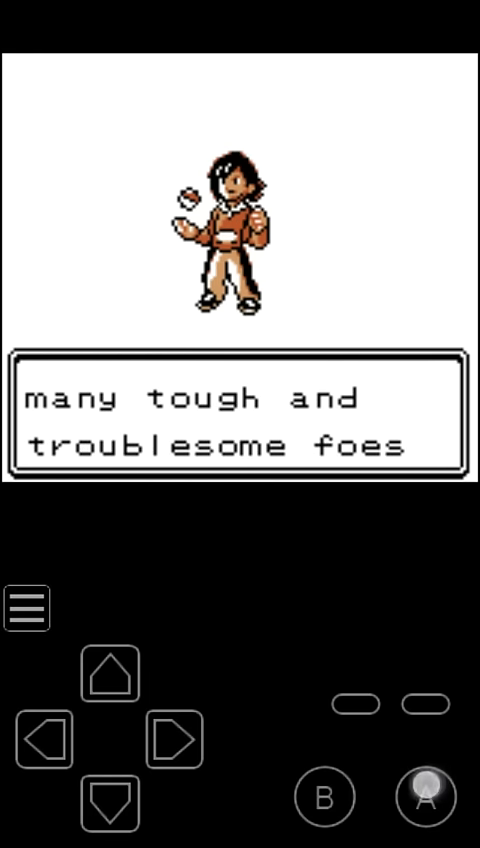
left_click(420, 796)
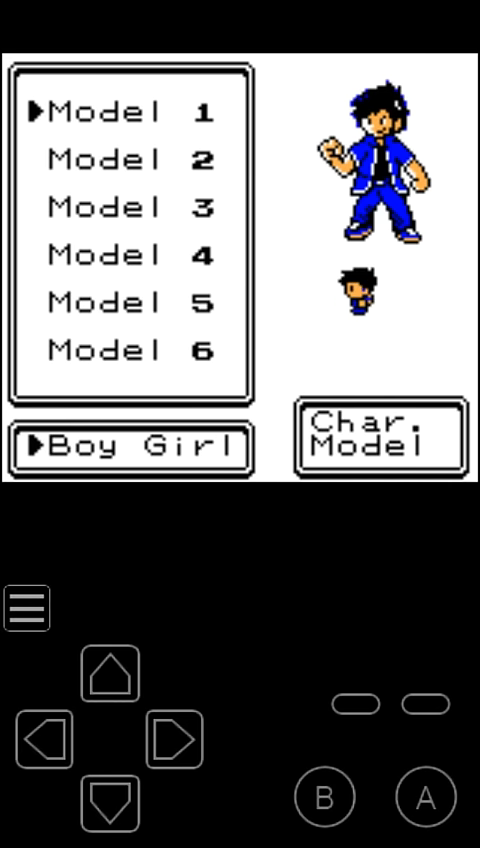
- Browse the character models and select Boy Model 1
left_click(110, 803)
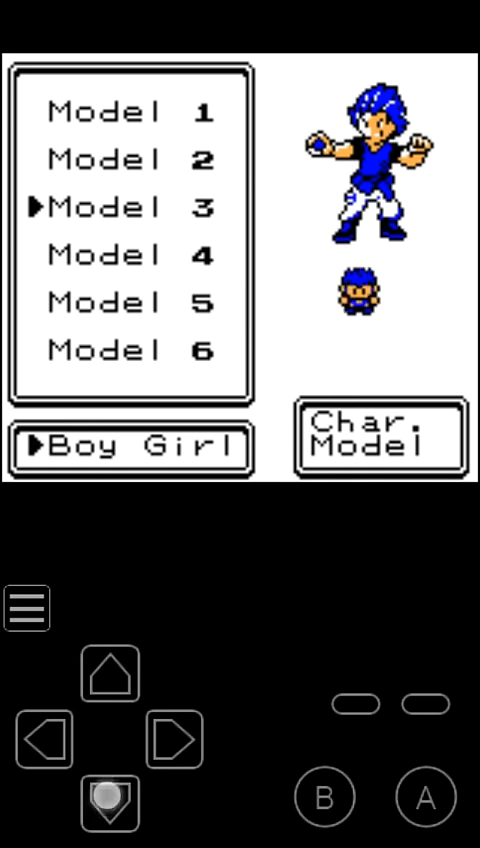
left_click(109, 678)
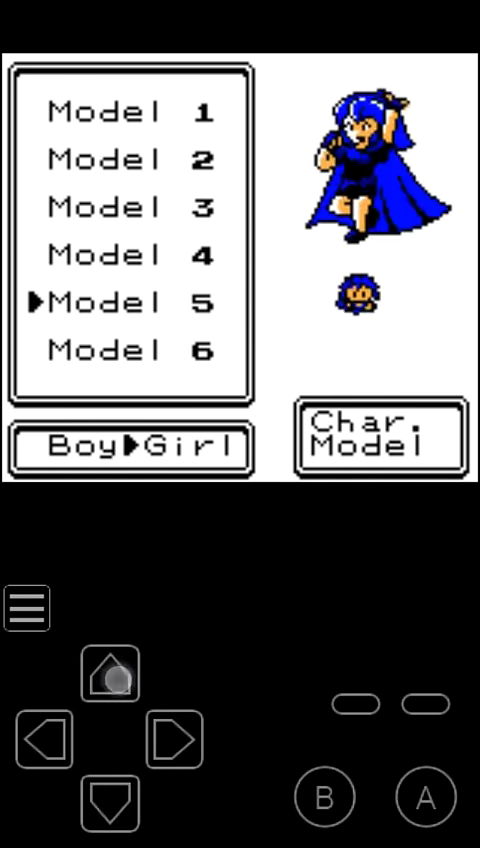
left_click(40, 740)
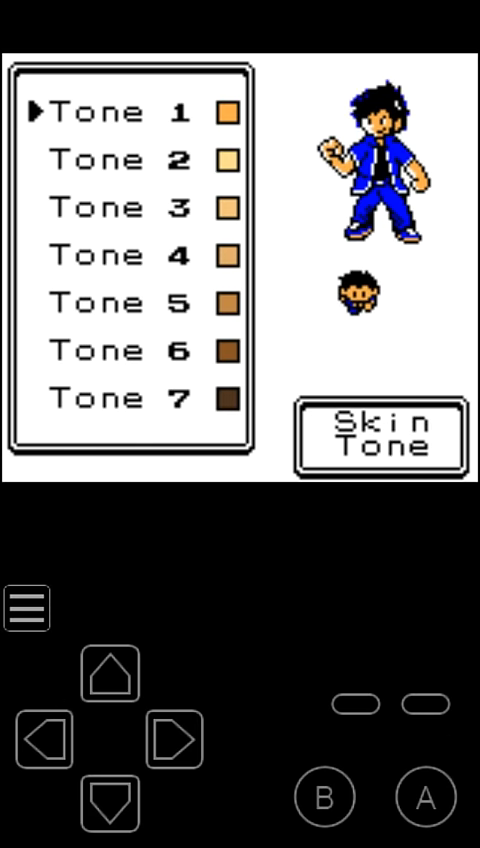
- Move down the skin tone list and confirm a skin tone
left_click(107, 805)
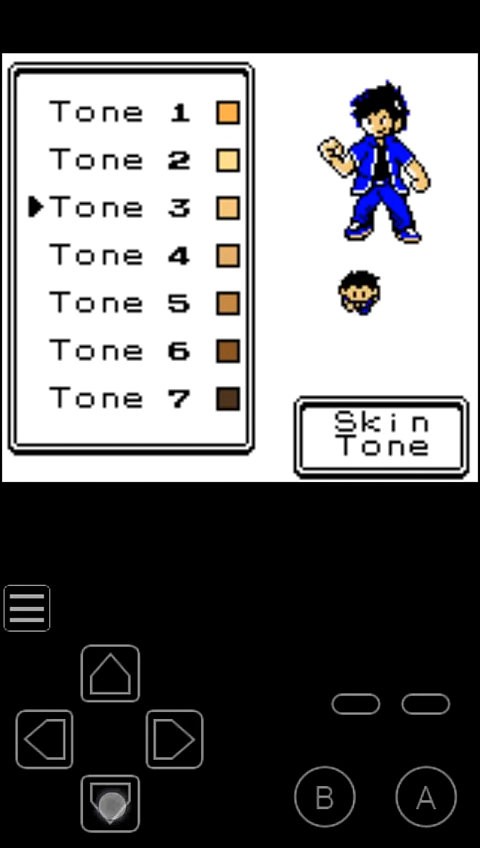
left_click(109, 694)
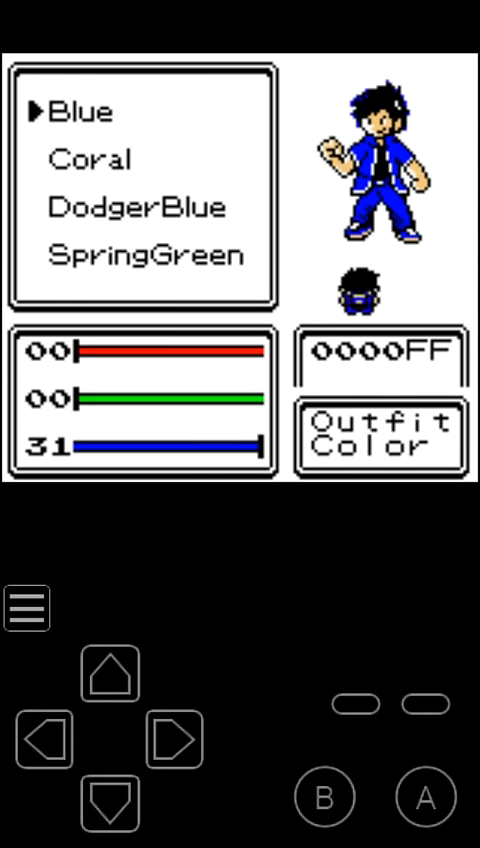
- Scroll past the DodgerBlue and YellowGreen presets to the Custom outfit colour
left_click(109, 805)
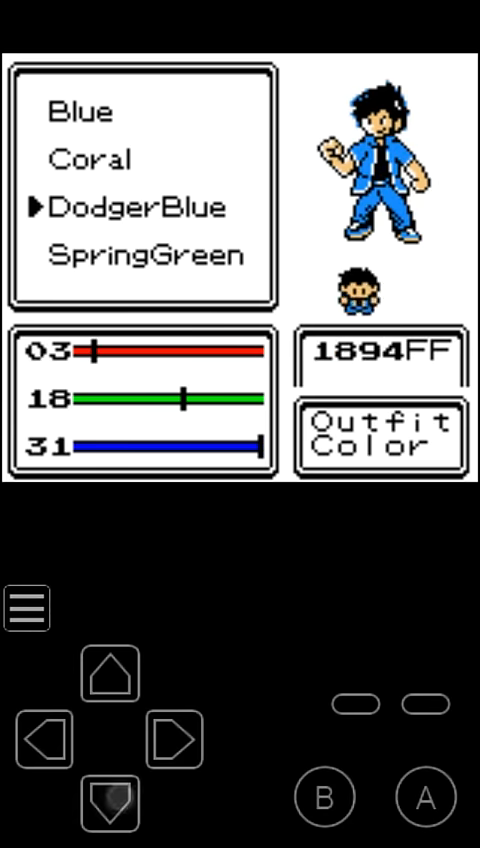
left_click(109, 804)
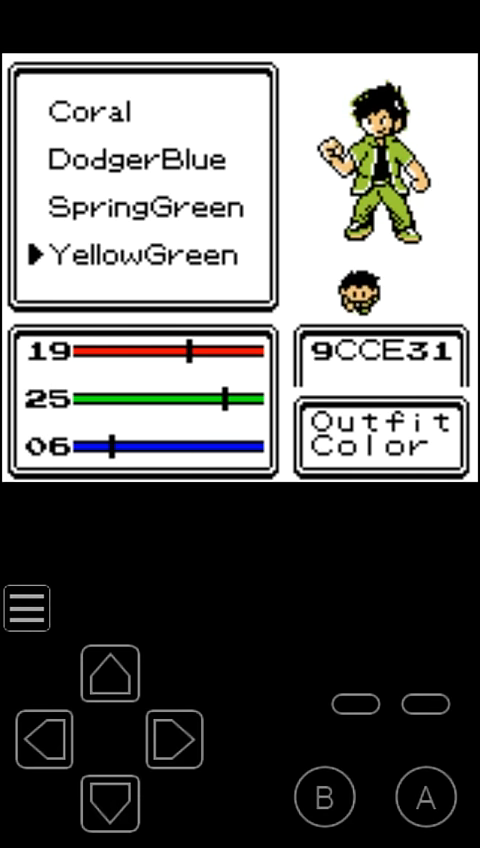
left_click(108, 806)
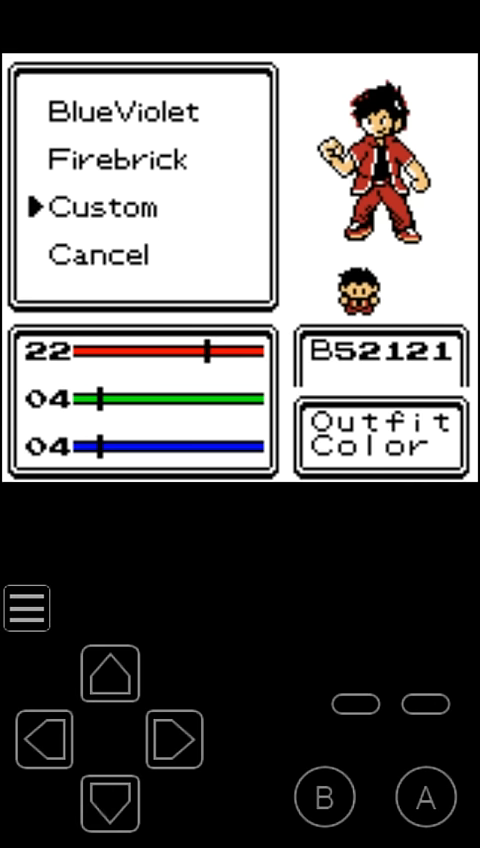
- Edit the custom outfit colour, raising blue to maximum and returning to green
left_click(172, 738)
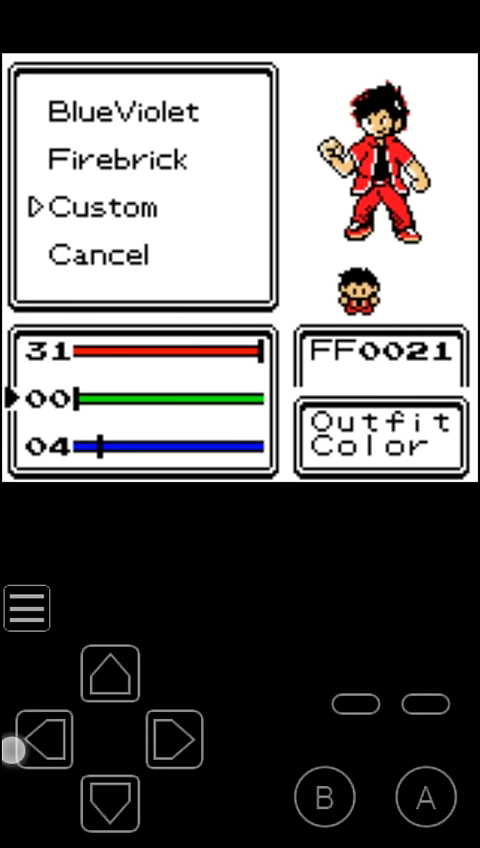
left_click(172, 740)
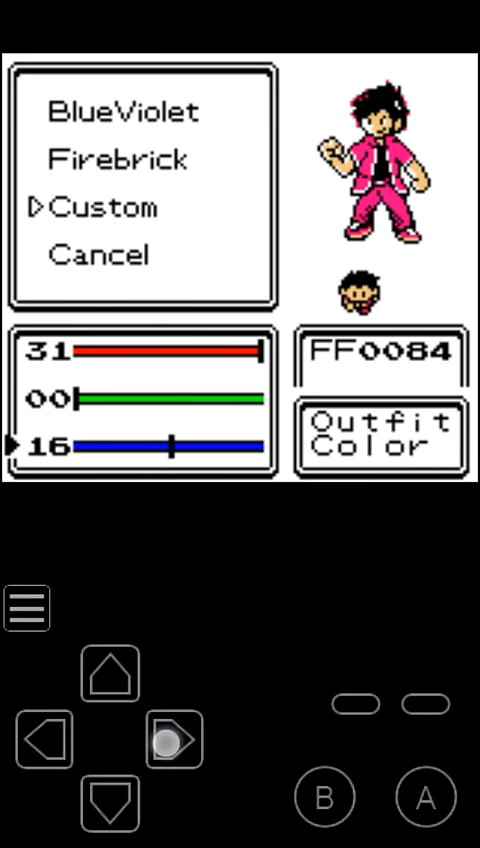
left_click(172, 739)
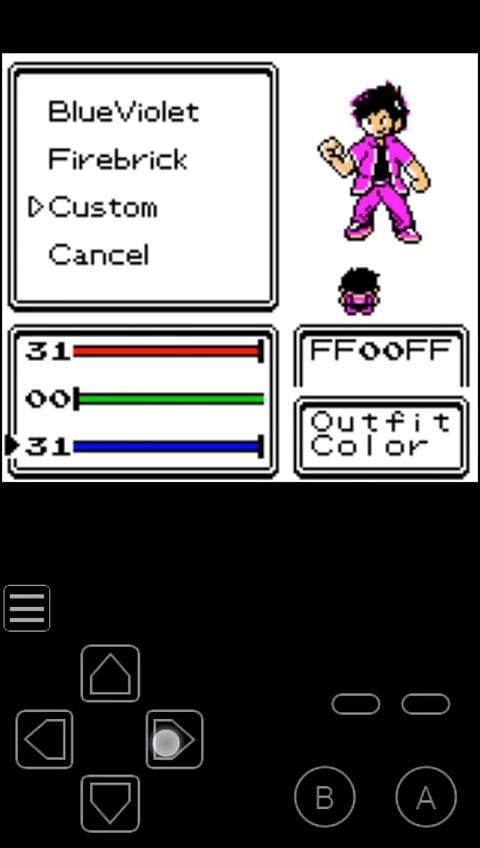
left_click(109, 676)
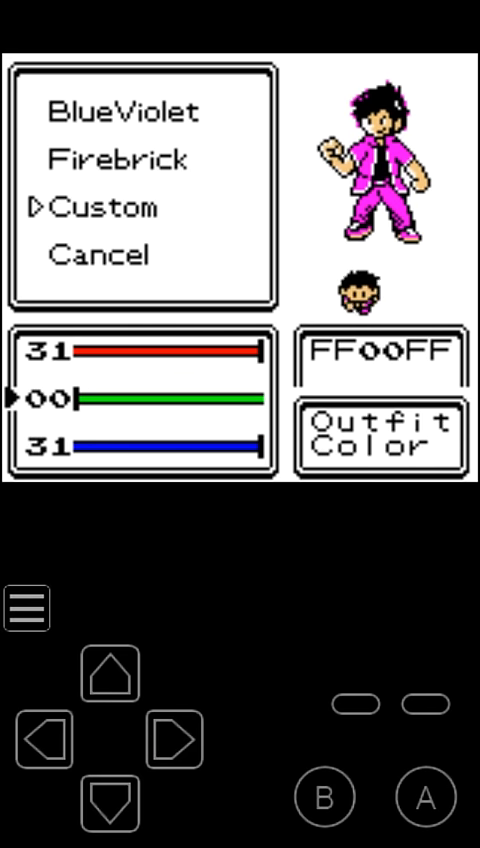